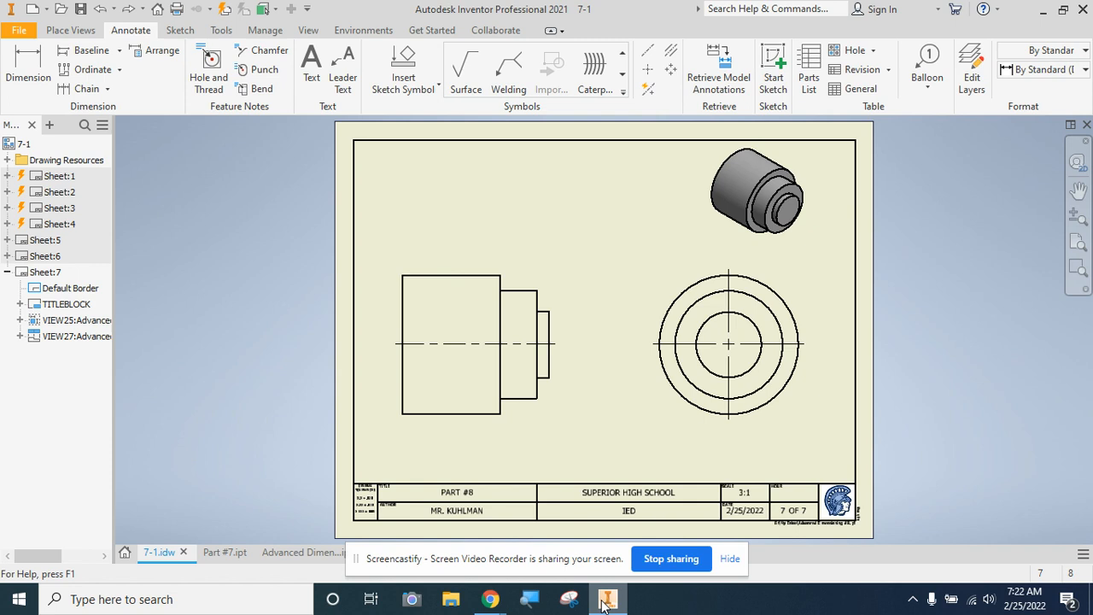
mouse_move(294, 543)
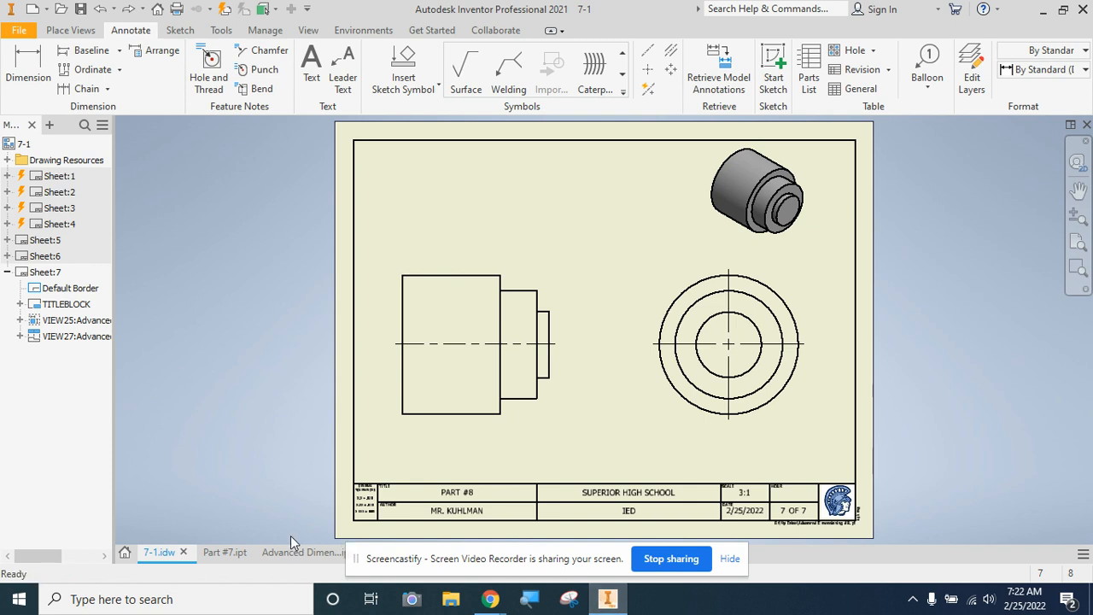
Place baseline length dimensions 1.000, 1.375 and 1.500 above the front view's vertical edges
click(731, 321)
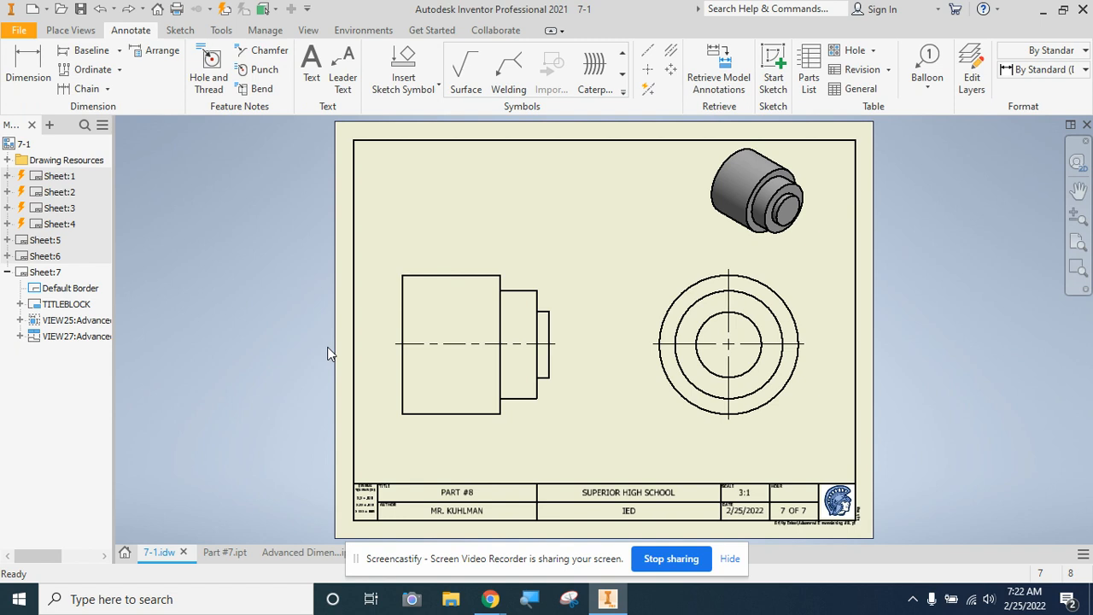
click(472, 341)
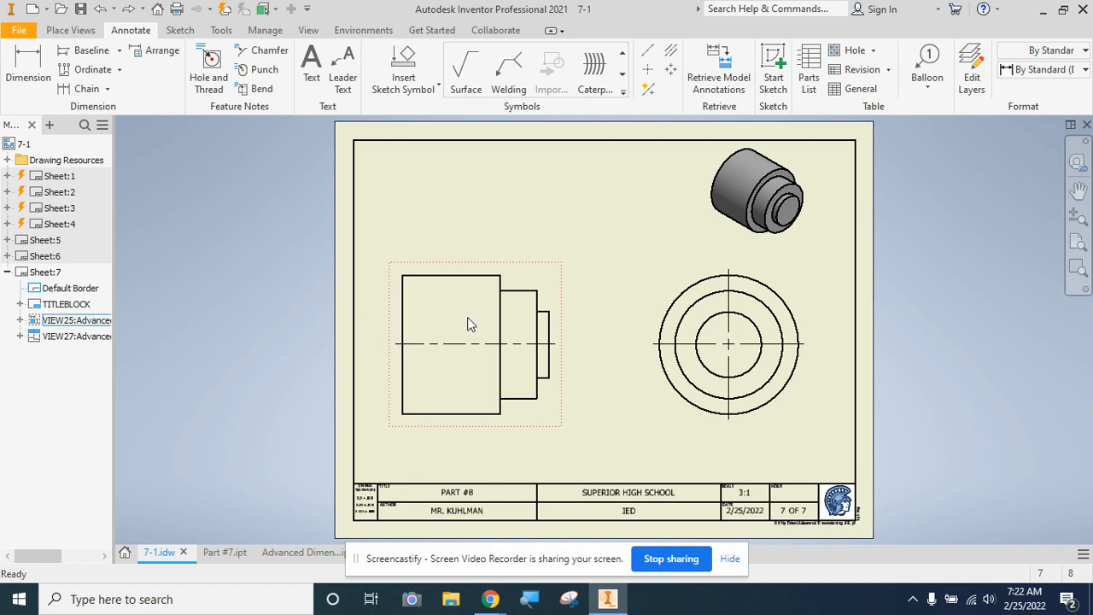
click(538, 350)
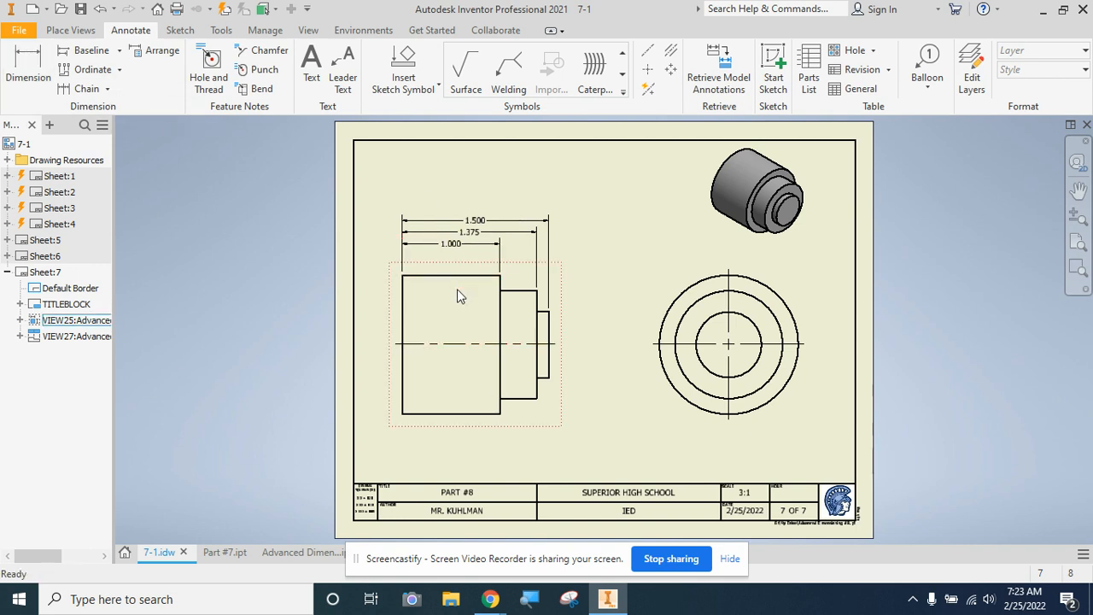
click(451, 280)
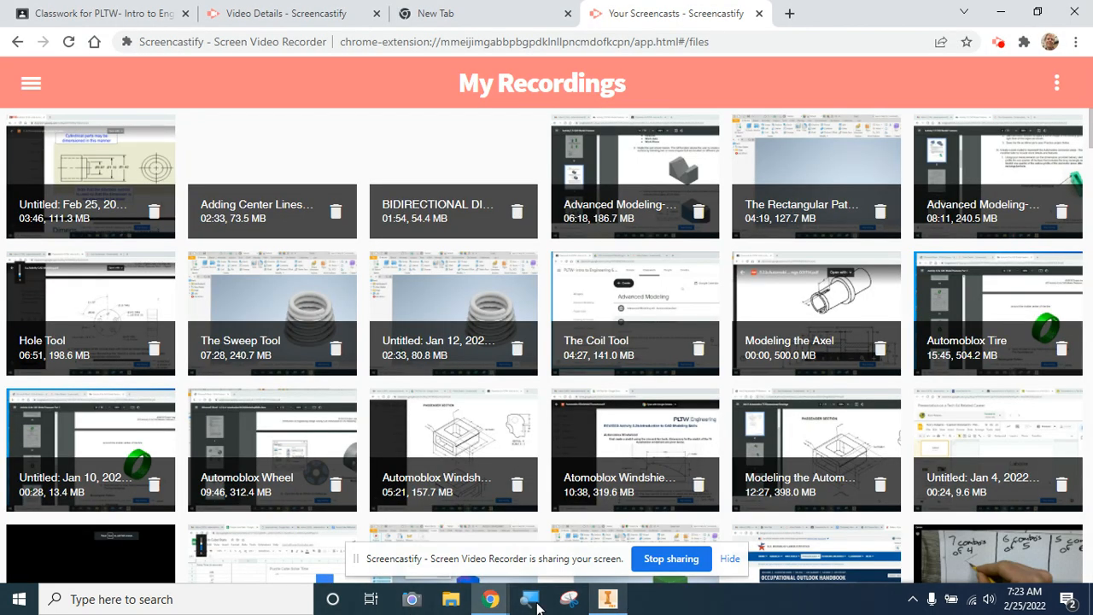
Review the 7.1.A Dimensioning Standards slide on cylindrical parts, then return to the Inventor drawing
click(99, 13)
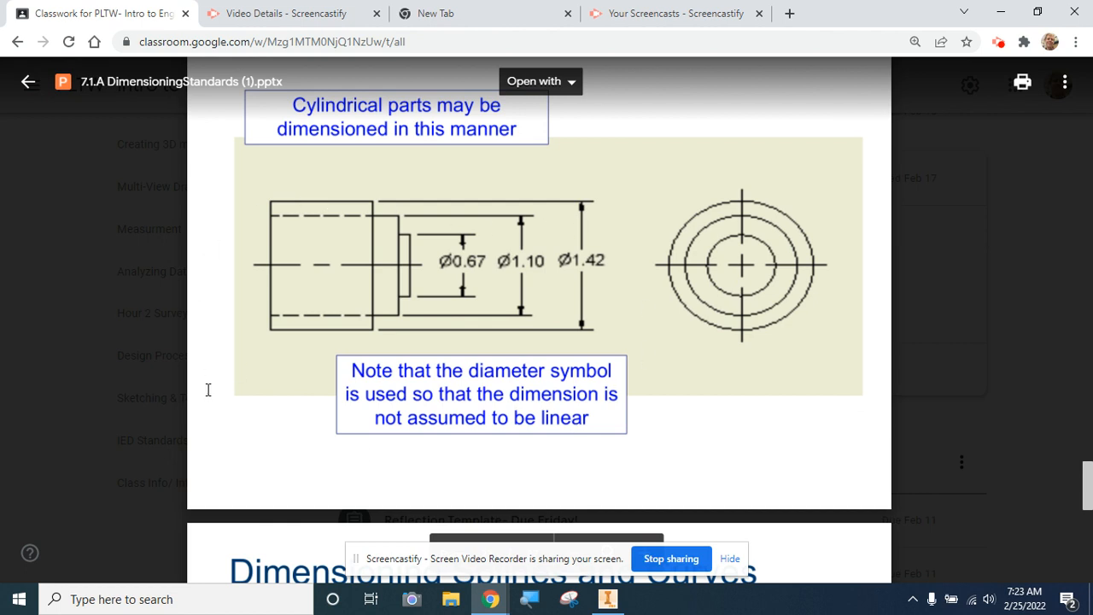
mouse_move(442, 242)
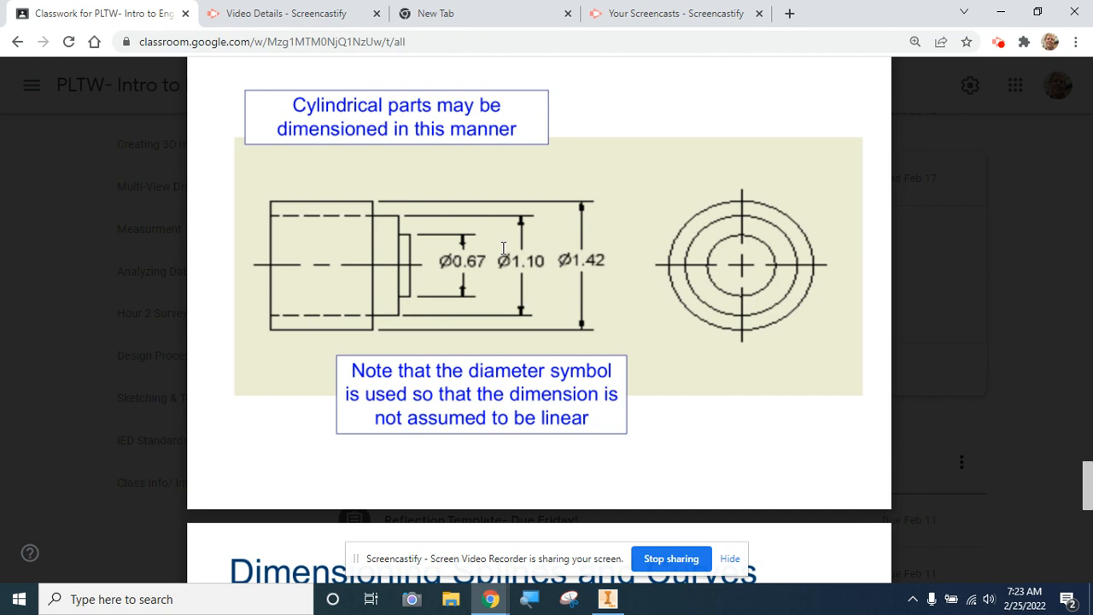
mouse_move(440, 265)
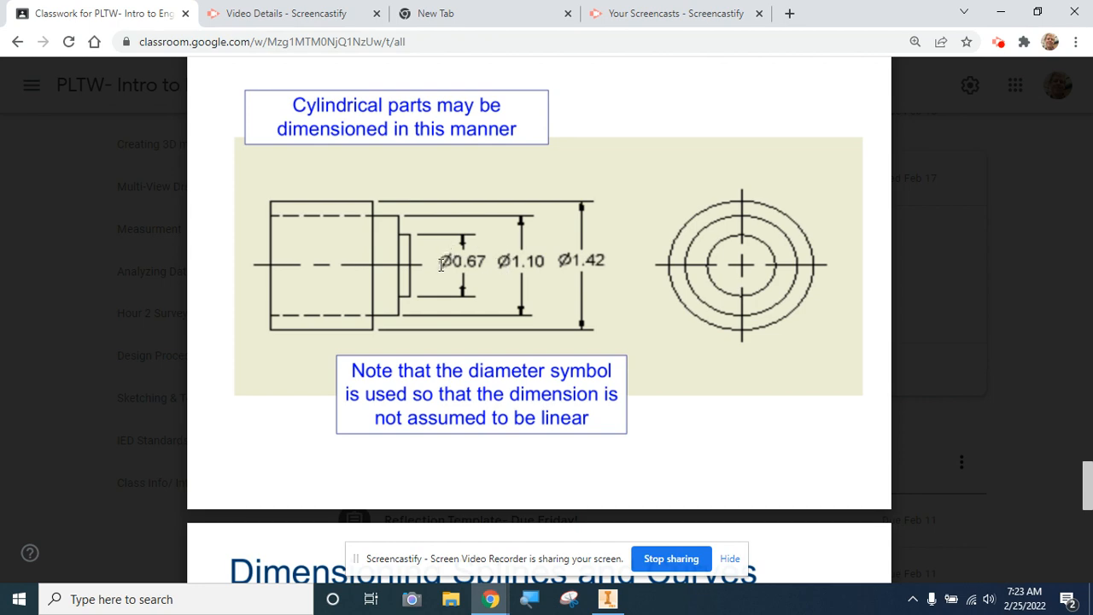
click(608, 598)
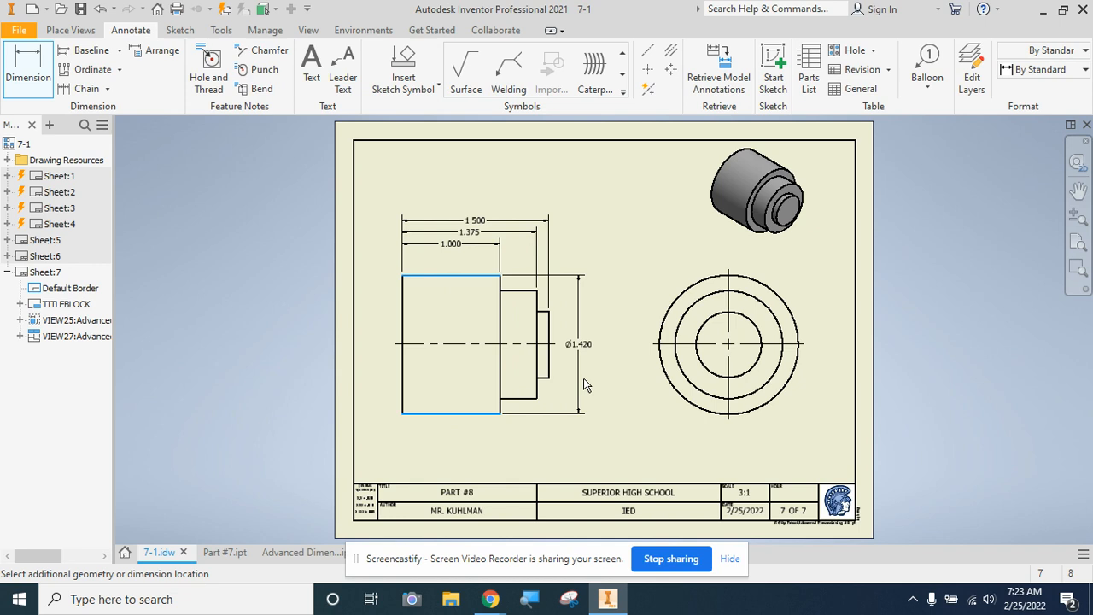
Place a Ø1.420 diameter dimension right of the large cylinder and pick the middle step's edge
drag(581, 345, 635, 345)
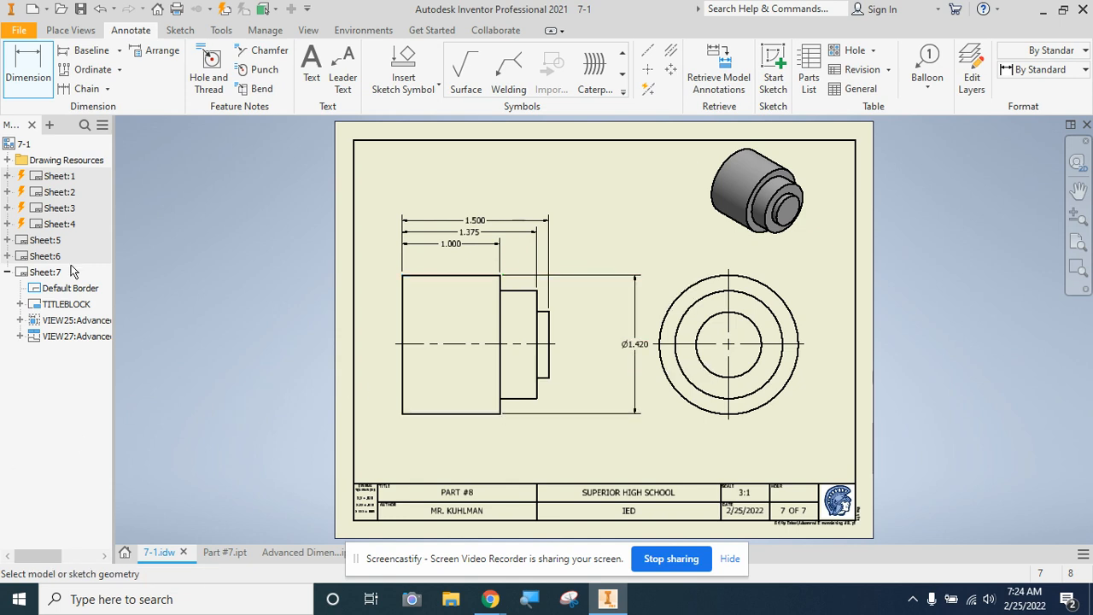
mouse_move(512, 293)
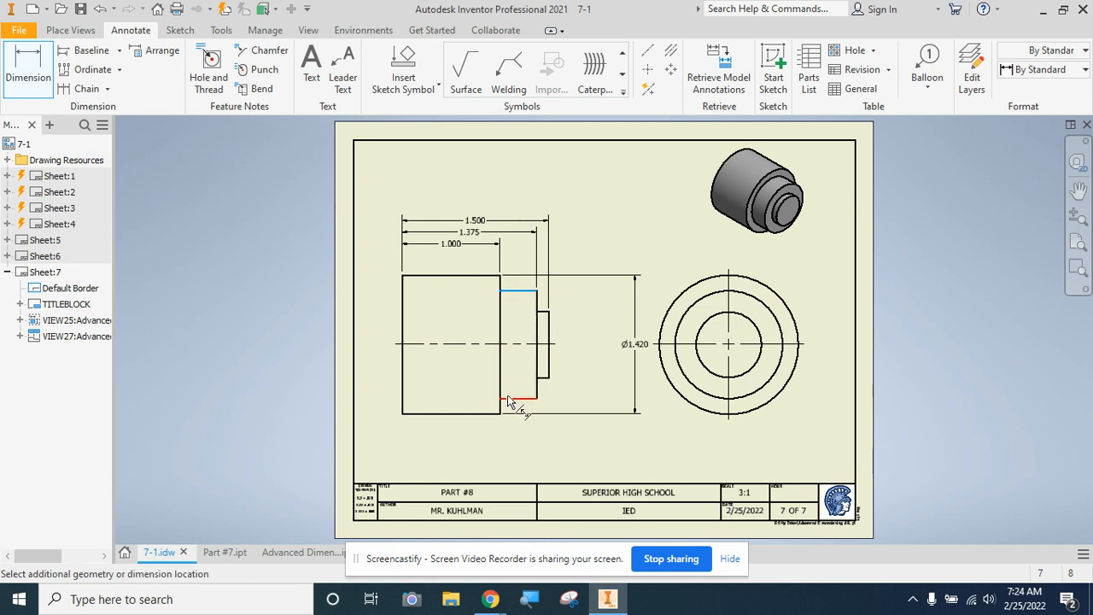
click(532, 401)
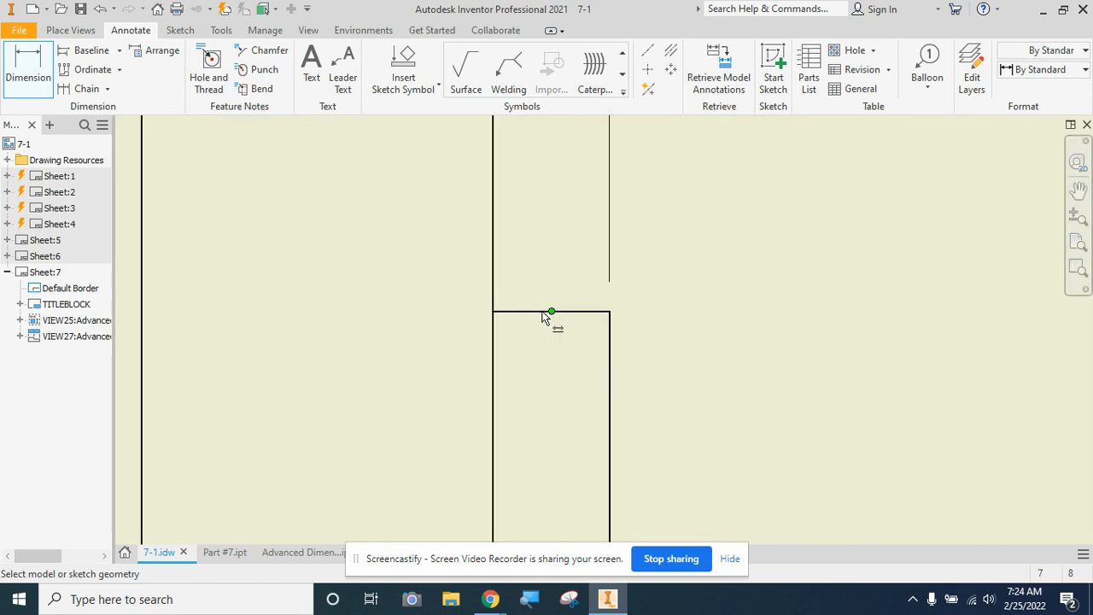
Add Ø1.100 and Ø.670 diameter dimensions for the middle and smallest steps beside Ø1.420
click(550, 310)
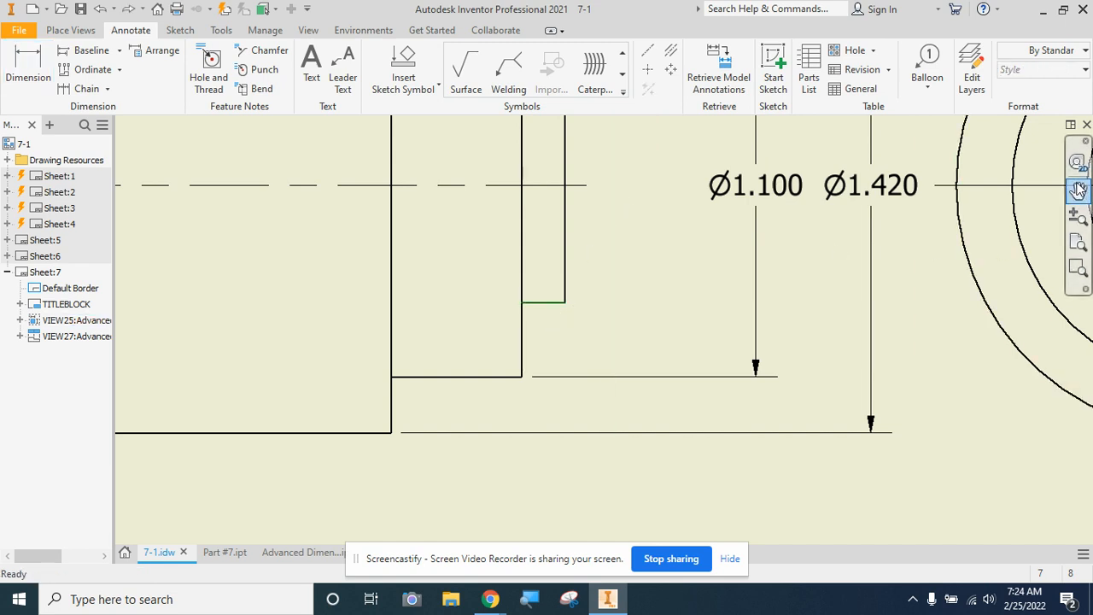
click(1078, 189)
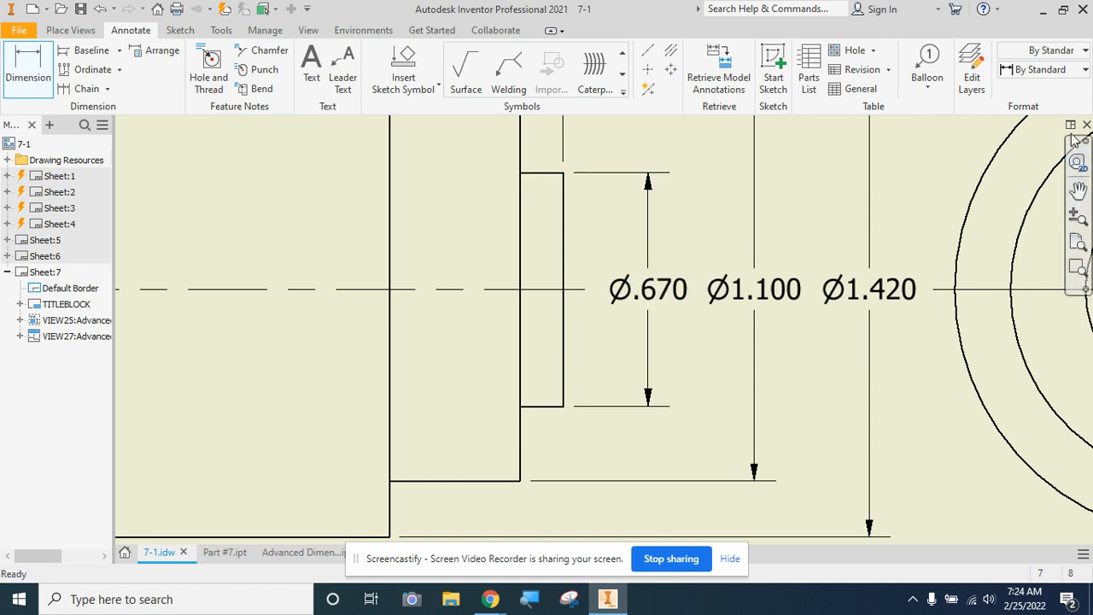
click(1077, 215)
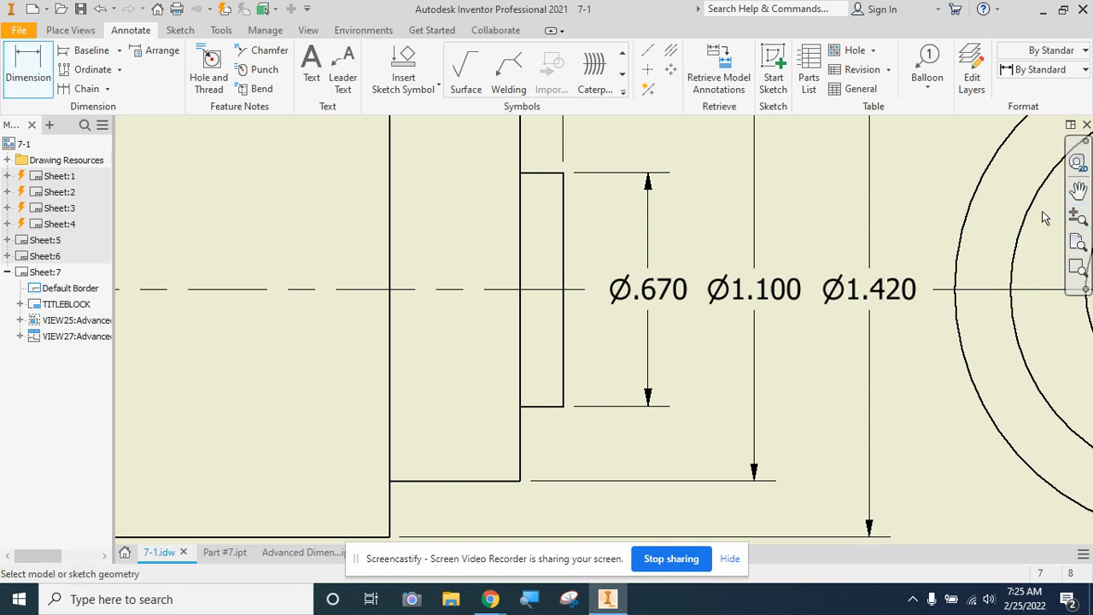
mouse_move(955, 313)
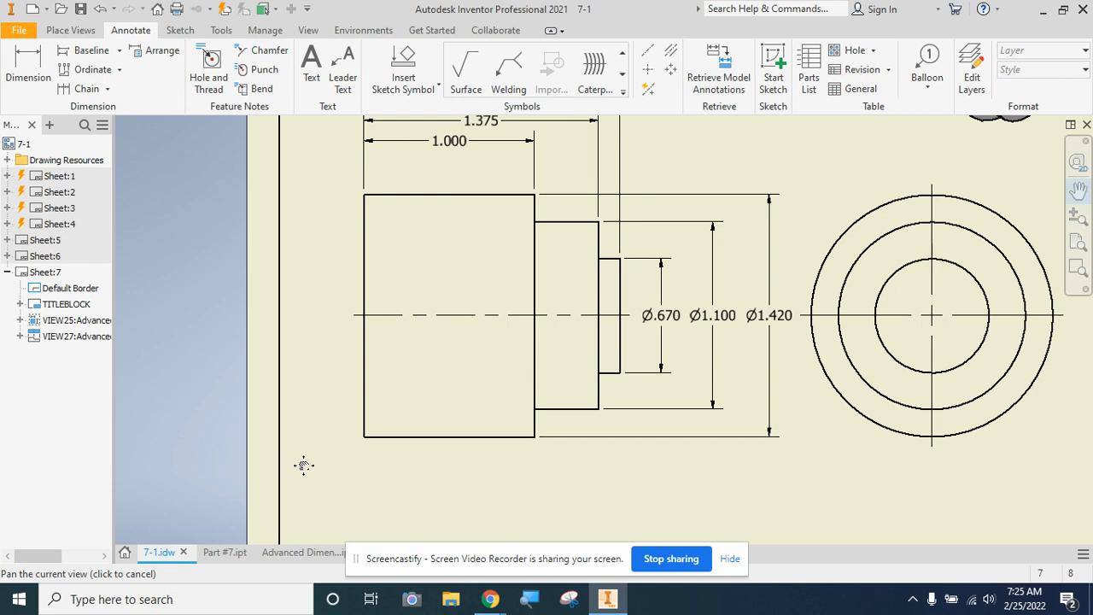
click(448, 316)
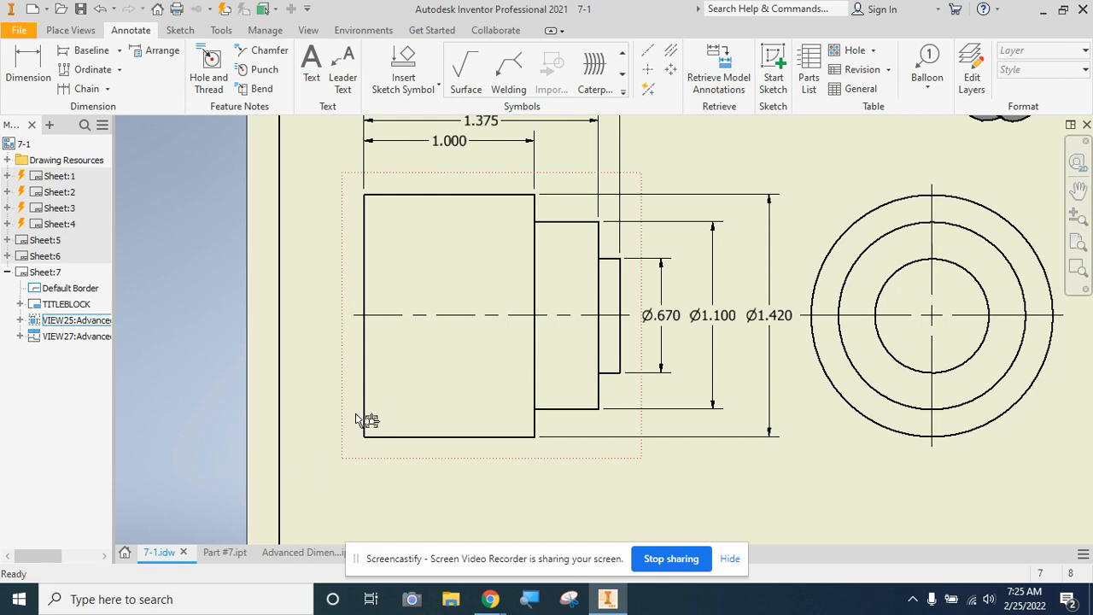